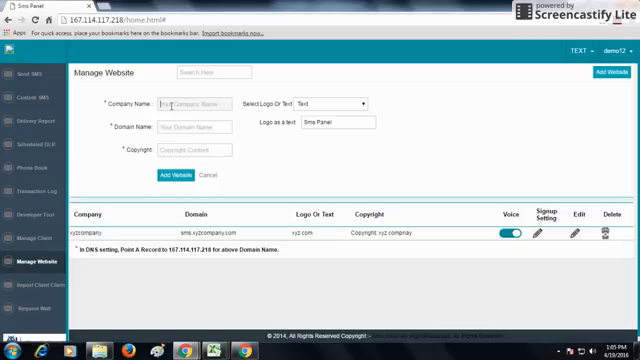
{"action": "type", "text": "abccomany"}
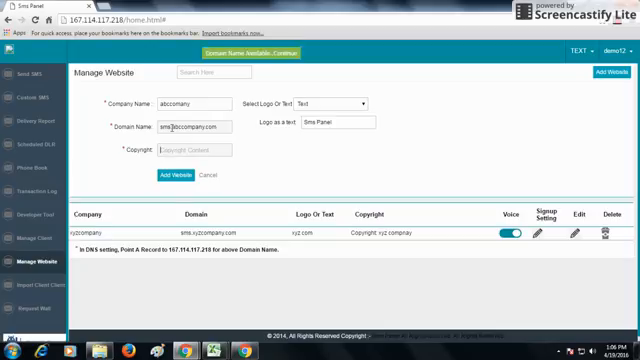
{"action": "type", "text": "Abccompany"}
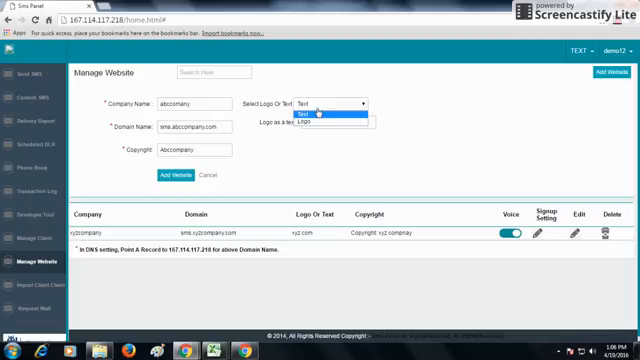
{"action": "mouse_move", "coordinate": [318, 130]}
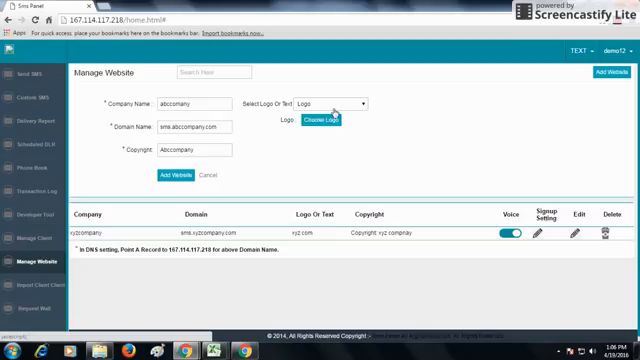
- Choose Text as the logo type and enter ABC.COM as the logo text
{"action": "left_click", "coordinate": [376, 100]}
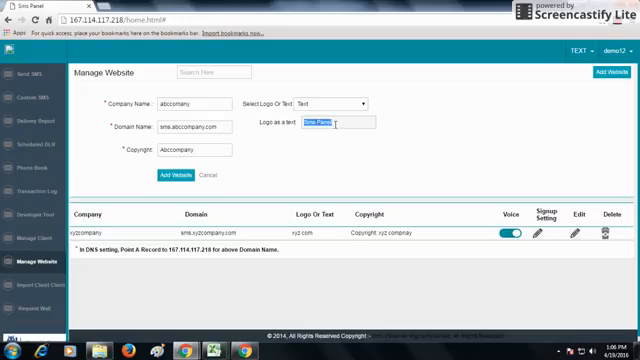
{"action": "type", "text": "ABC"}
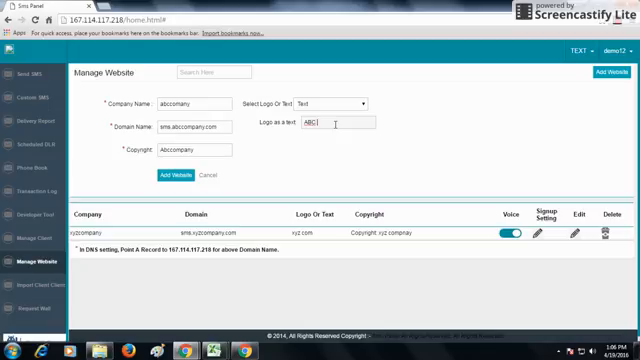
{"action": "type", "text": "COM"}
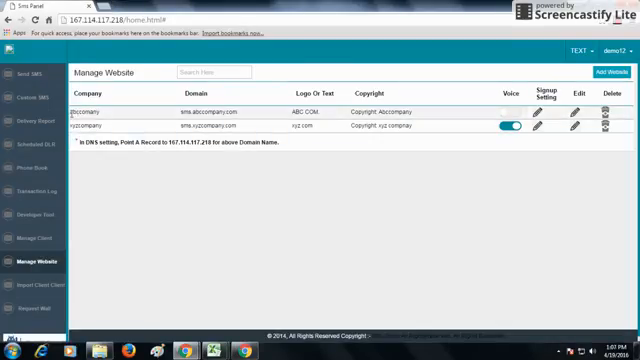
- Add the website so abccompany appears in the Manage Website list with its domain and text logo
{"action": "double_click", "coordinate": [100, 110]}
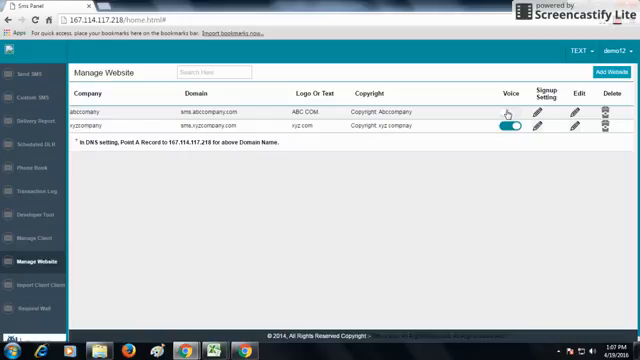
- Show abccompany's sign-up settings with client mobile number, email and web hook fields
{"action": "left_click", "coordinate": [508, 108]}
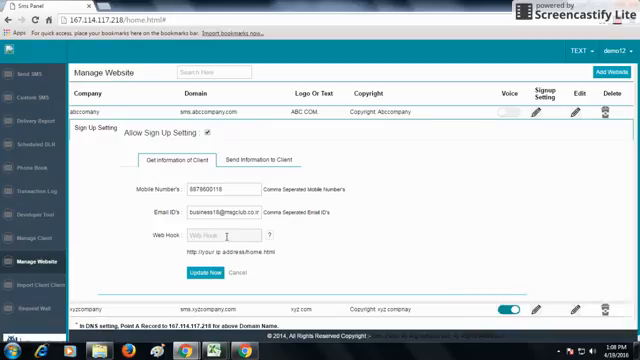
- Show the Send Information to Client settings with SMS sender ID, subject and message descriptions
{"action": "left_click", "coordinate": [254, 160]}
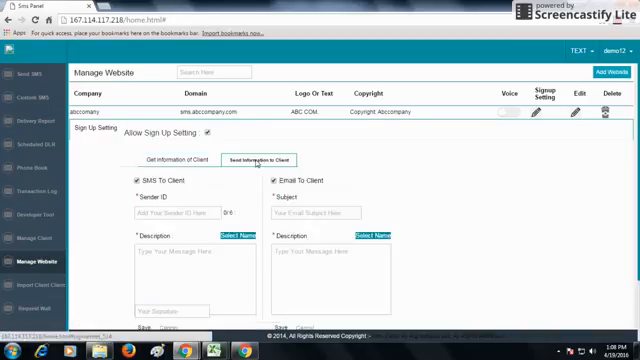
{"action": "left_click", "coordinate": [258, 160]}
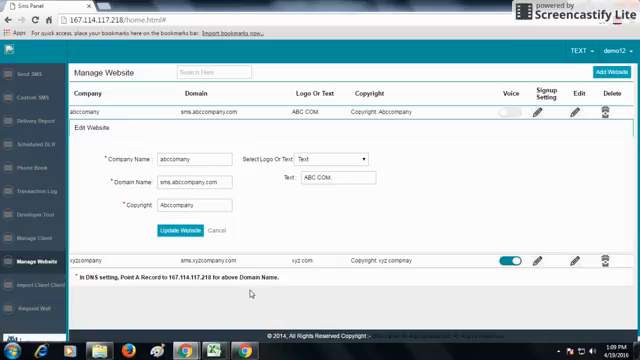
{"action": "mouse_move", "coordinate": [386, 156]}
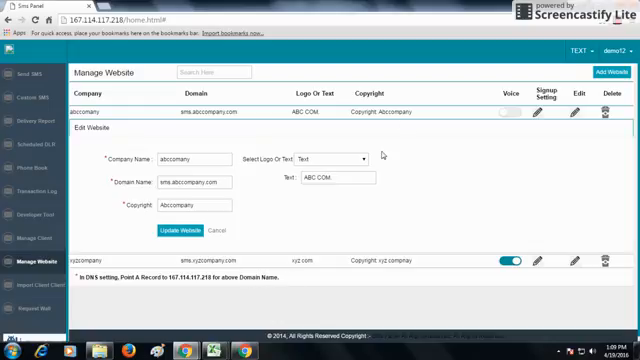